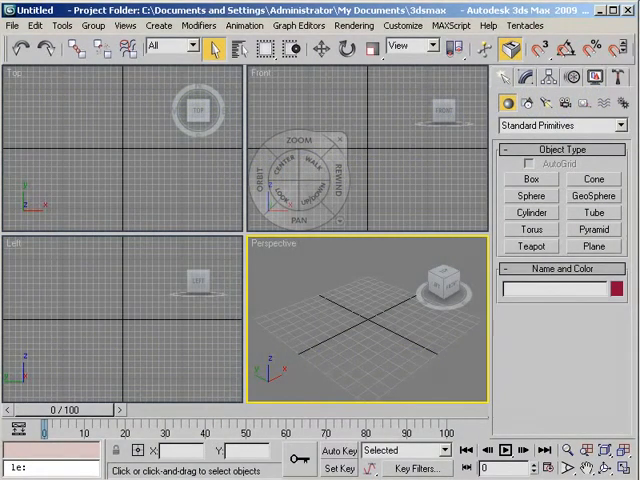
# - Turn on Show Floating Toolbars from the Customize menu so InfoCenter docks at the top
pyautogui.click(404, 24)
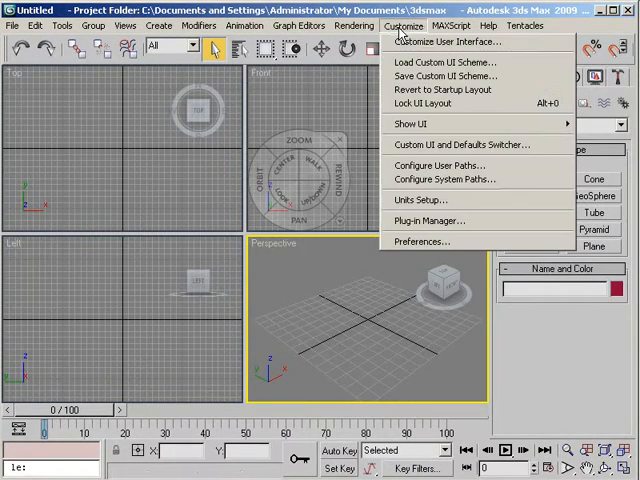
pyautogui.moveTo(410, 122)
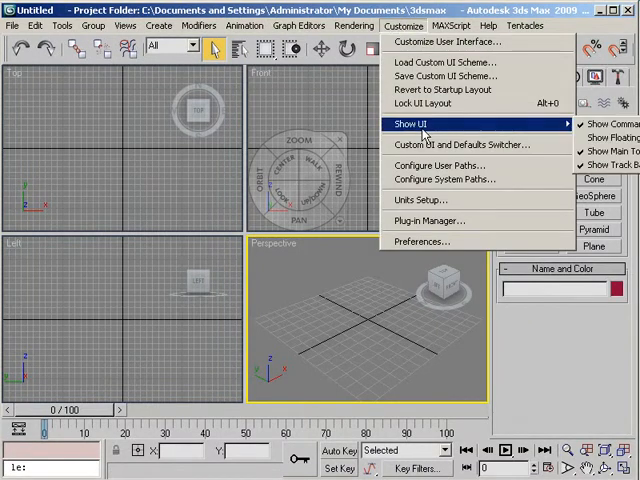
pyautogui.click(356, 24)
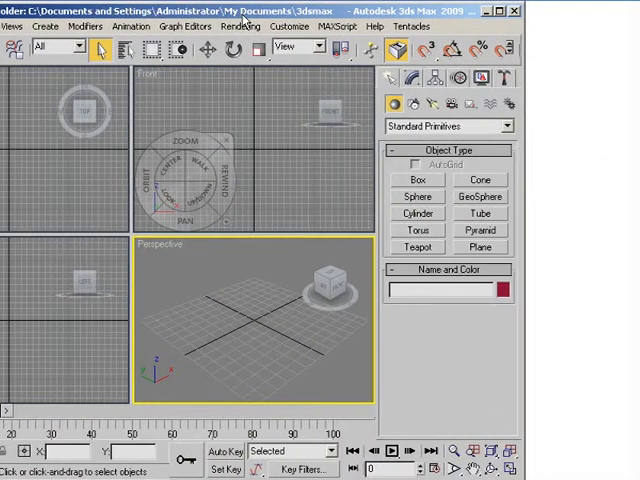
pyautogui.click(292, 26)
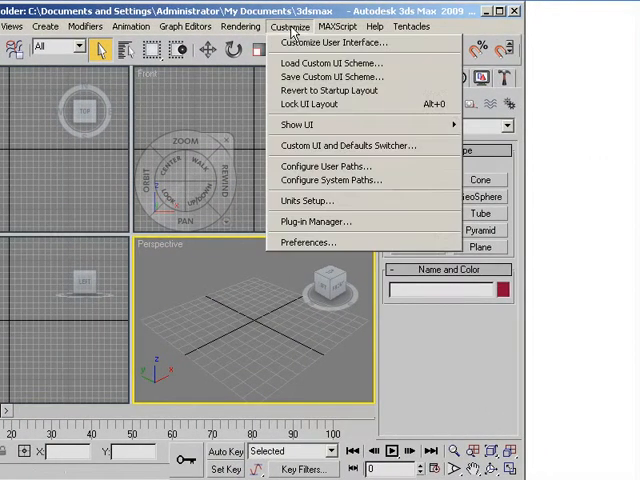
pyautogui.moveTo(298, 126)
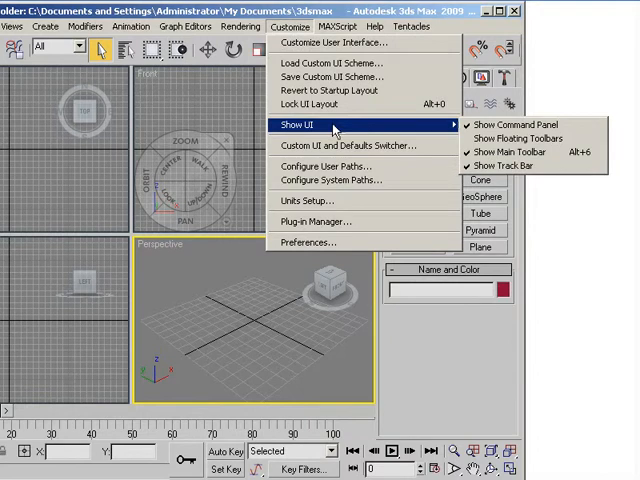
pyautogui.moveTo(530, 138)
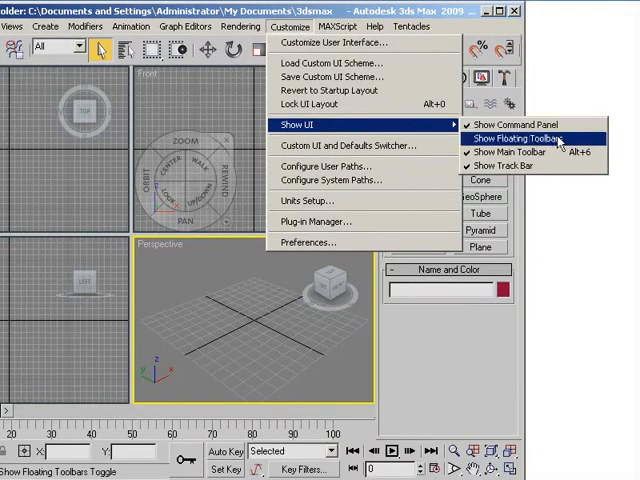
pyautogui.click(510, 138)
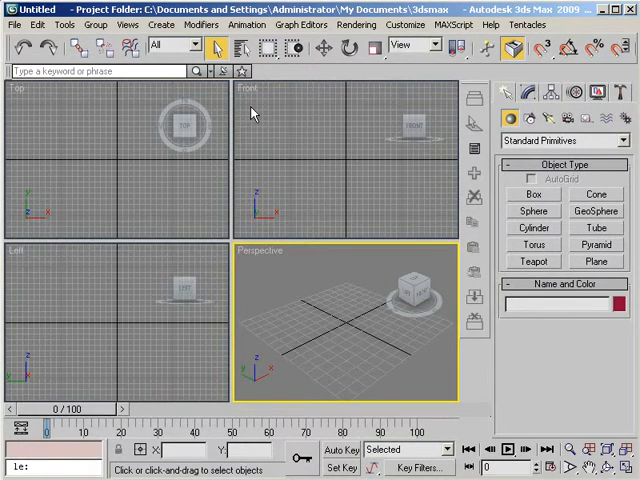
pyautogui.moveTo(124, 88)
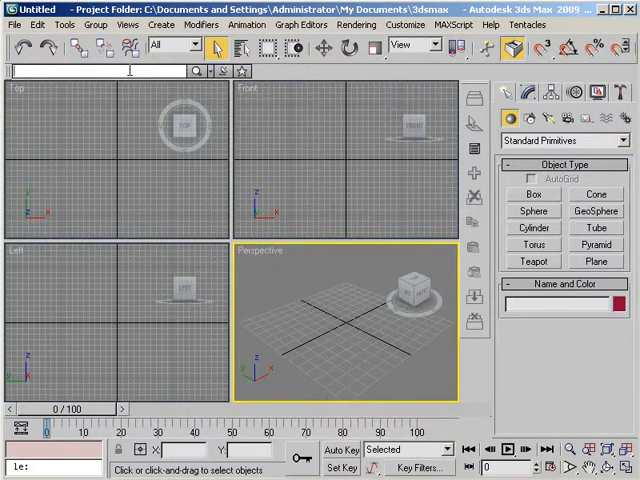
# - Search InfoCenter for 'biped', read the Creating a Biped topic, then close Help
pyautogui.write('biped')
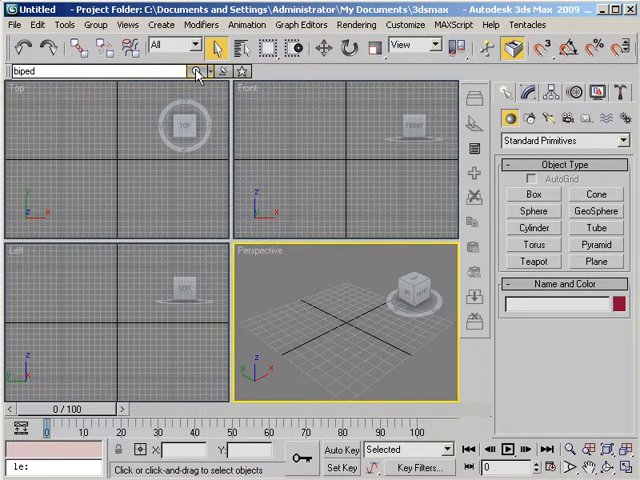
pyautogui.click(196, 72)
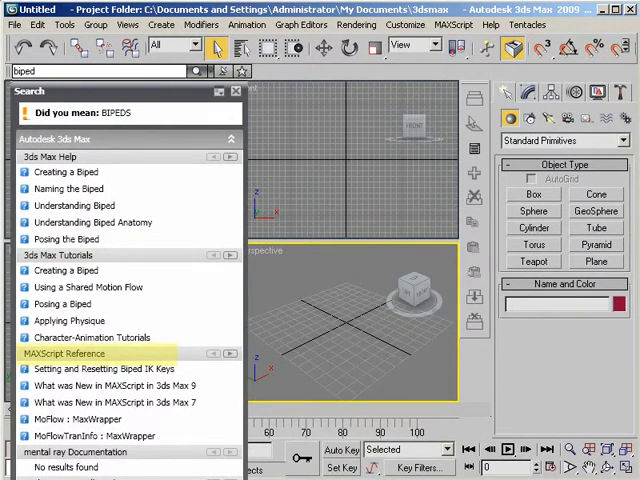
pyautogui.scroll(-3)
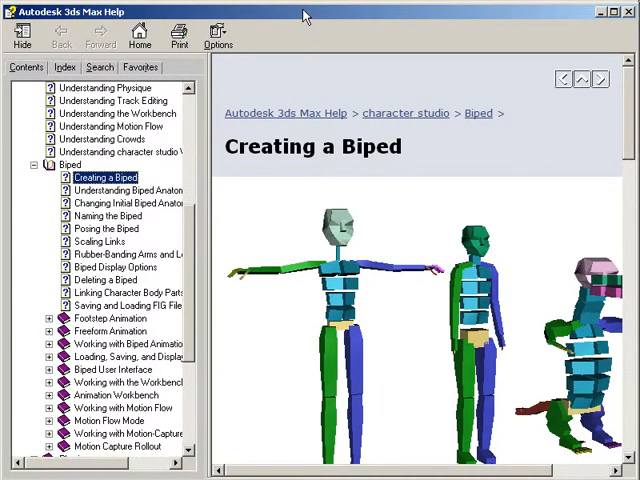
pyautogui.click(628, 12)
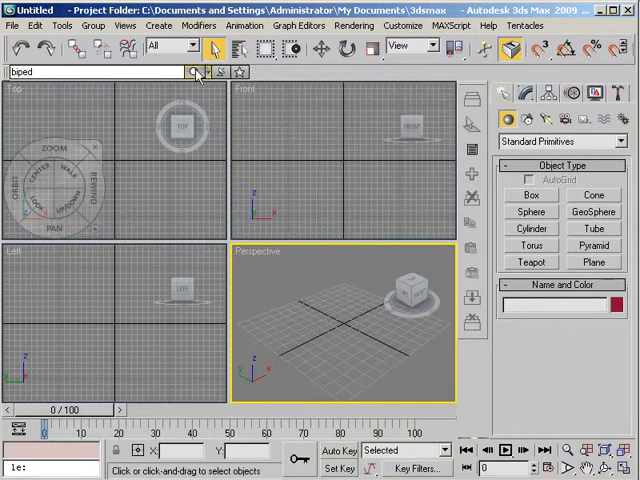
# - Star Creating a Biped in the results and confirm it appears under Favorites
pyautogui.click(196, 72)
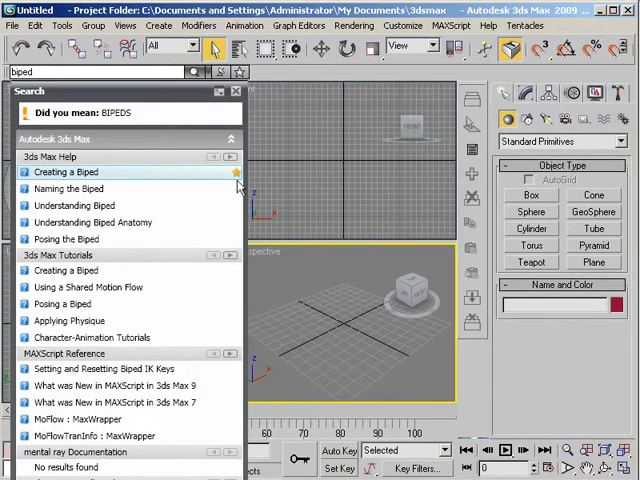
pyautogui.click(236, 92)
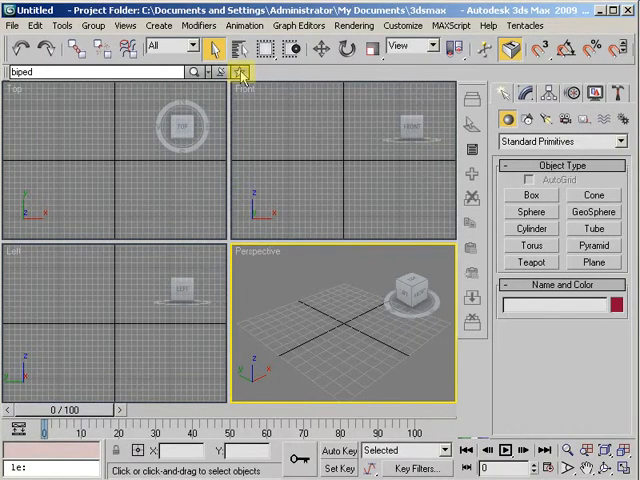
pyautogui.click(238, 72)
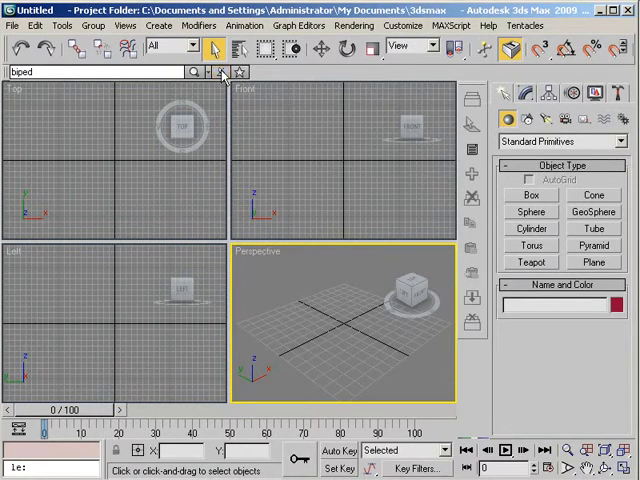
# - Check the Communication Center for news, then list the available search locations
pyautogui.click(224, 72)
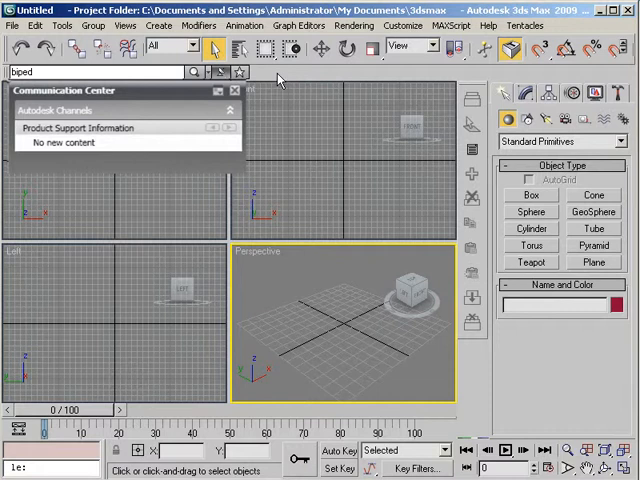
pyautogui.click(232, 92)
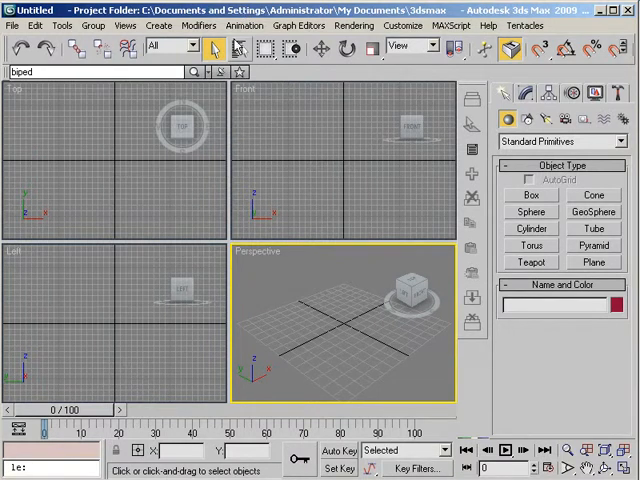
pyautogui.click(212, 72)
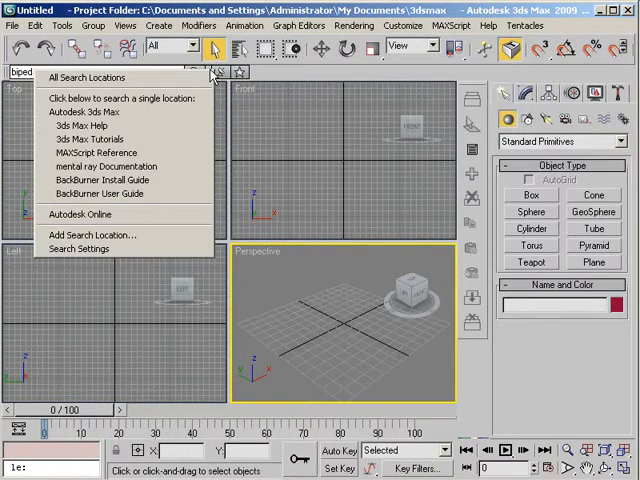
pyautogui.moveTo(100, 138)
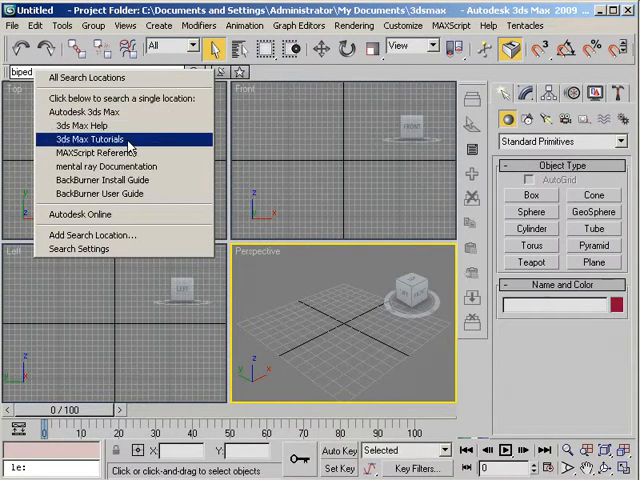
pyautogui.moveTo(104, 192)
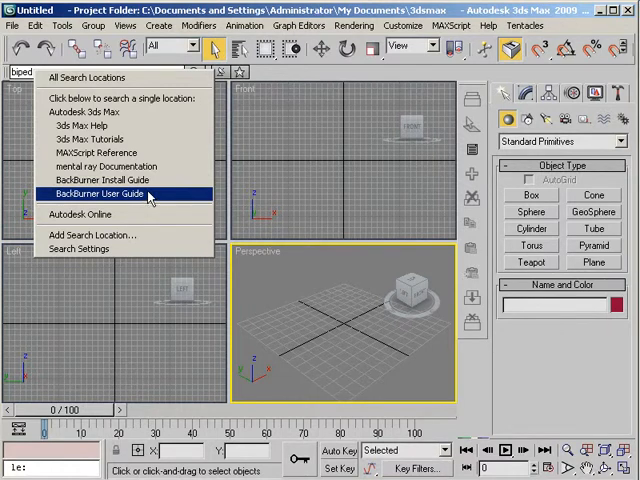
pyautogui.moveTo(136, 214)
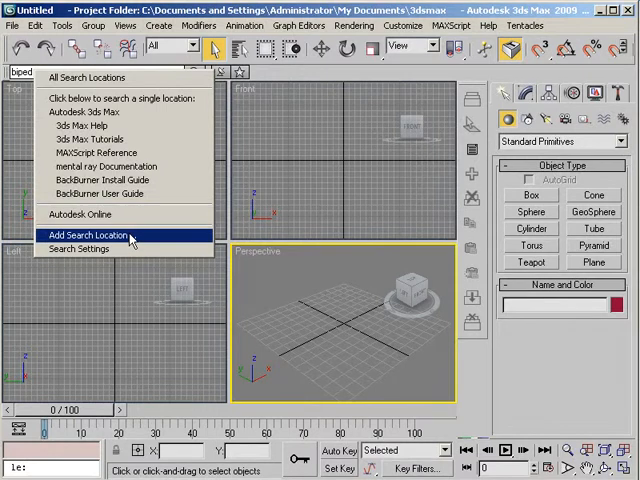
pyautogui.moveTo(78, 248)
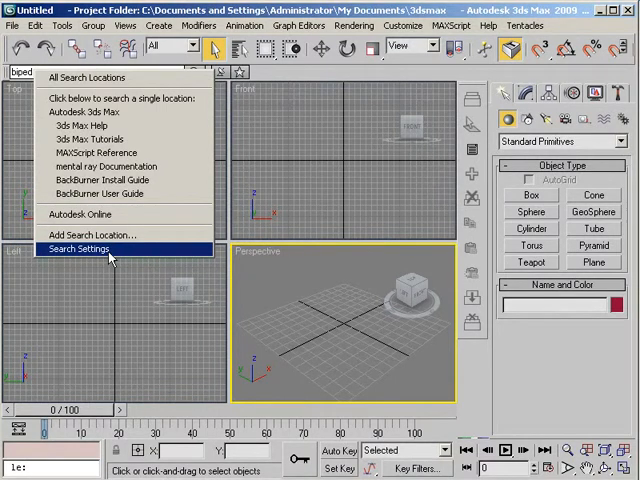
pyautogui.moveTo(148, 256)
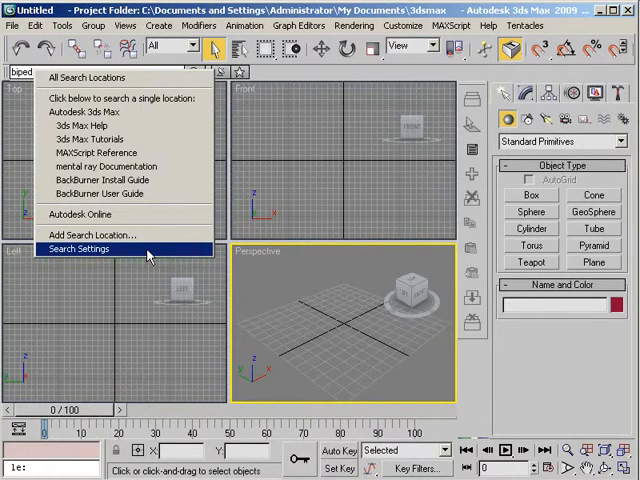
# - Choose Search Settings to show the InfoCenter Settings dialog on Search Locations
pyautogui.click(78, 248)
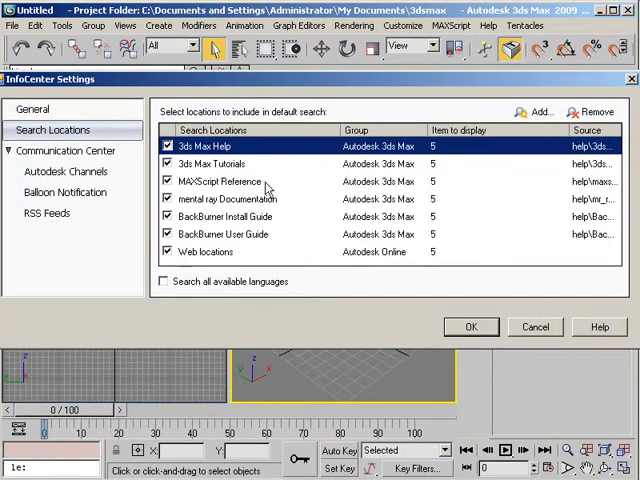
pyautogui.moveTo(122, 184)
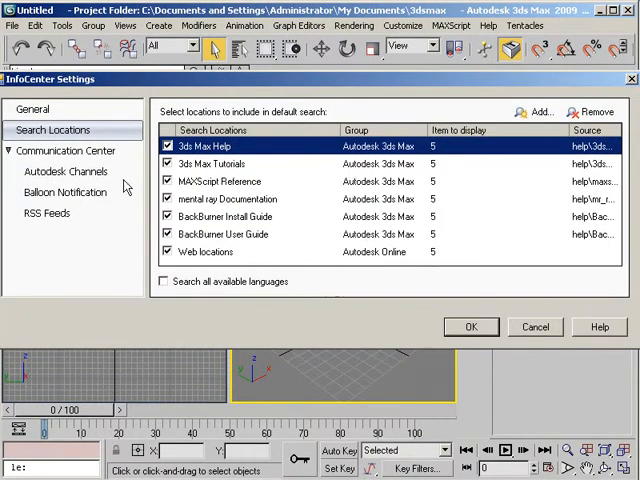
pyautogui.moveTo(222, 166)
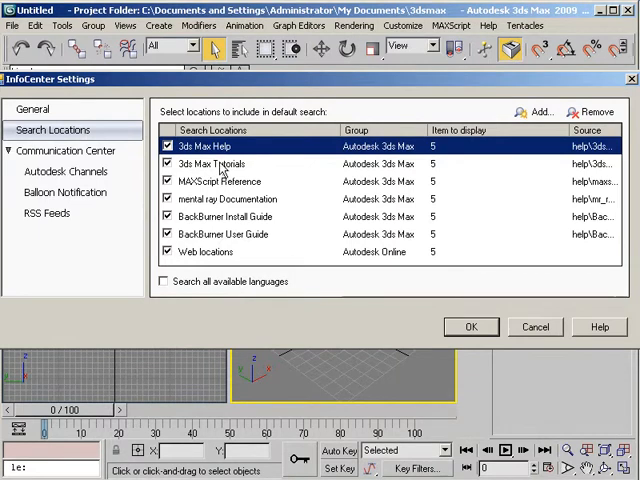
pyautogui.moveTo(248, 238)
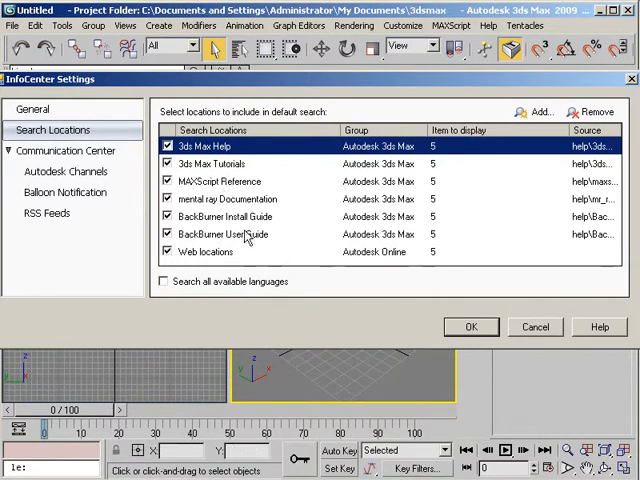